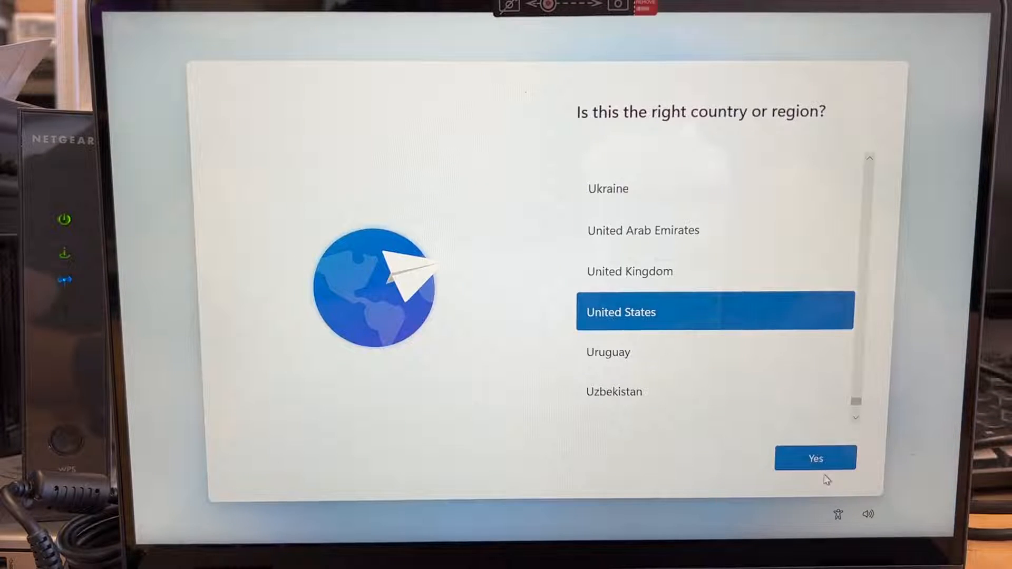
Step: Confirm United States as the region and US as the keyboard layout
{"action": "left_click", "coordinate": [815, 458]}
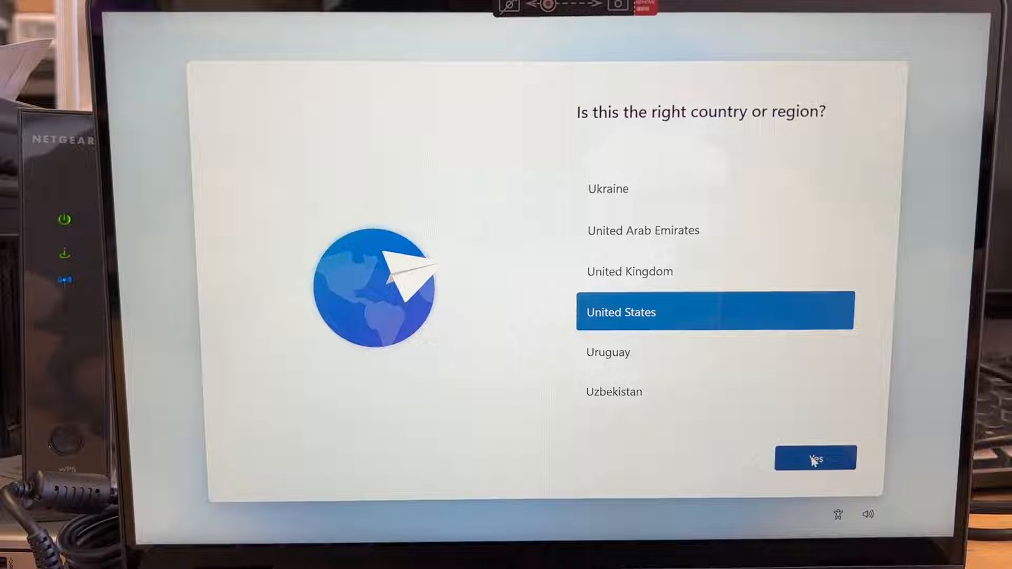
{"action": "left_click", "coordinate": [815, 458]}
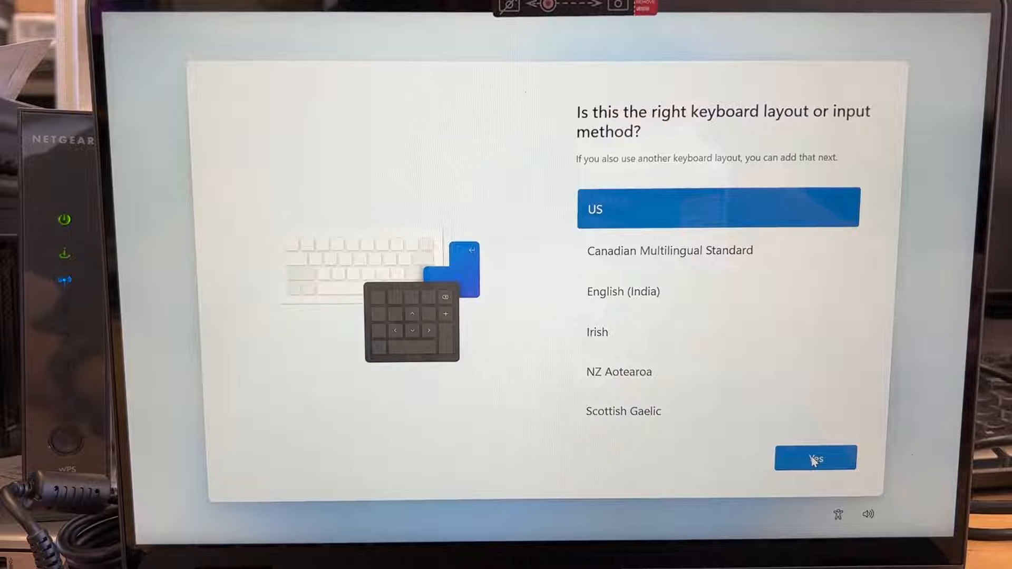
{"action": "left_click", "coordinate": [815, 458]}
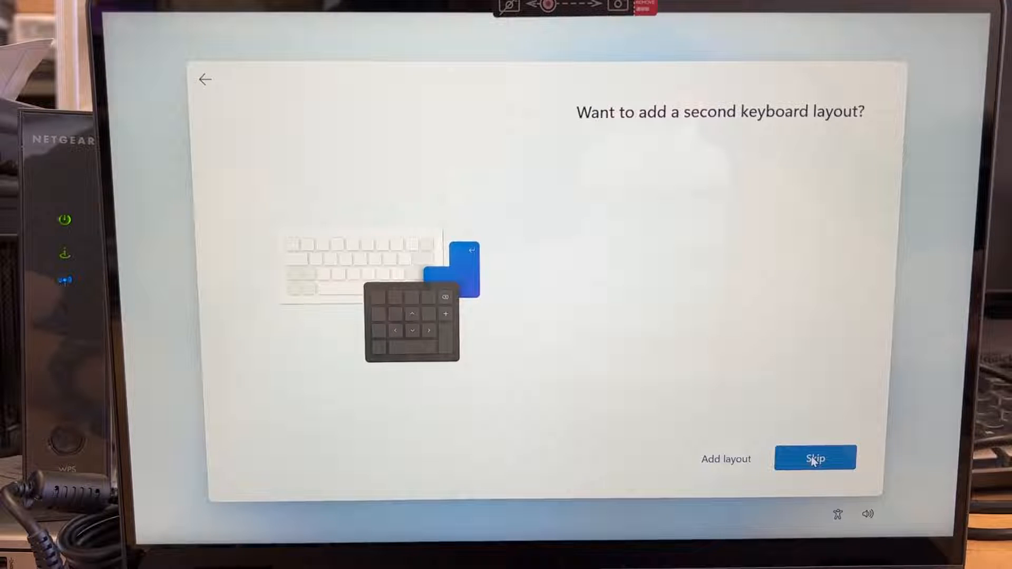
Step: Skip the second keyboard layout and join NETGEAR Wi-Fi with Connect automatically enabled
{"action": "left_click", "coordinate": [814, 458]}
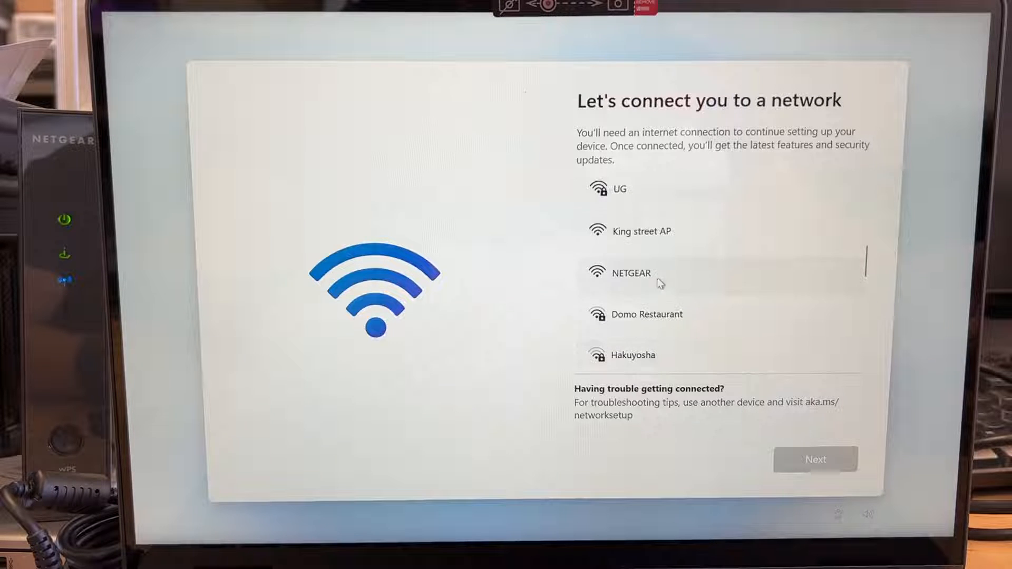
{"action": "left_click", "coordinate": [632, 273]}
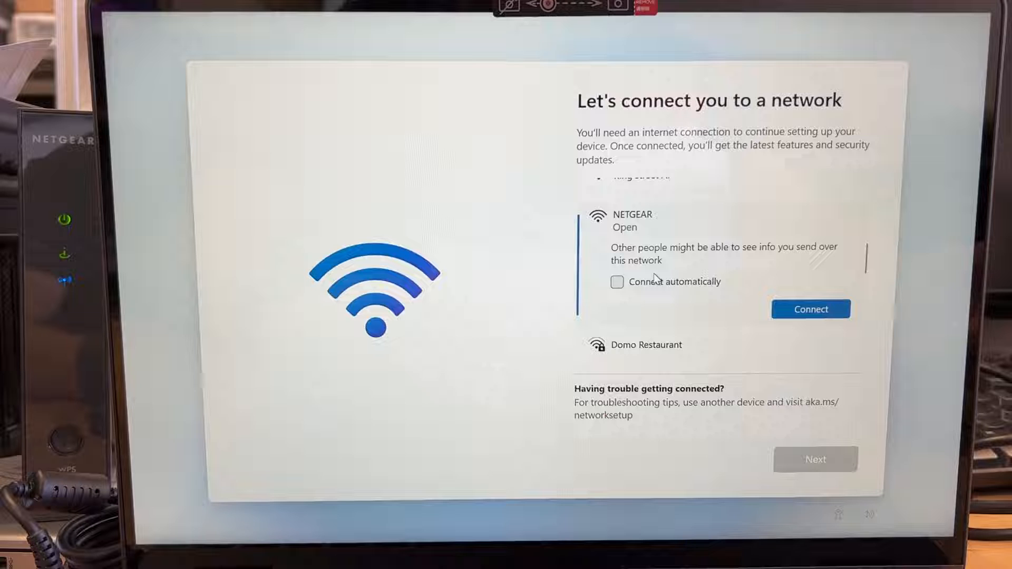
{"action": "left_click", "coordinate": [617, 282]}
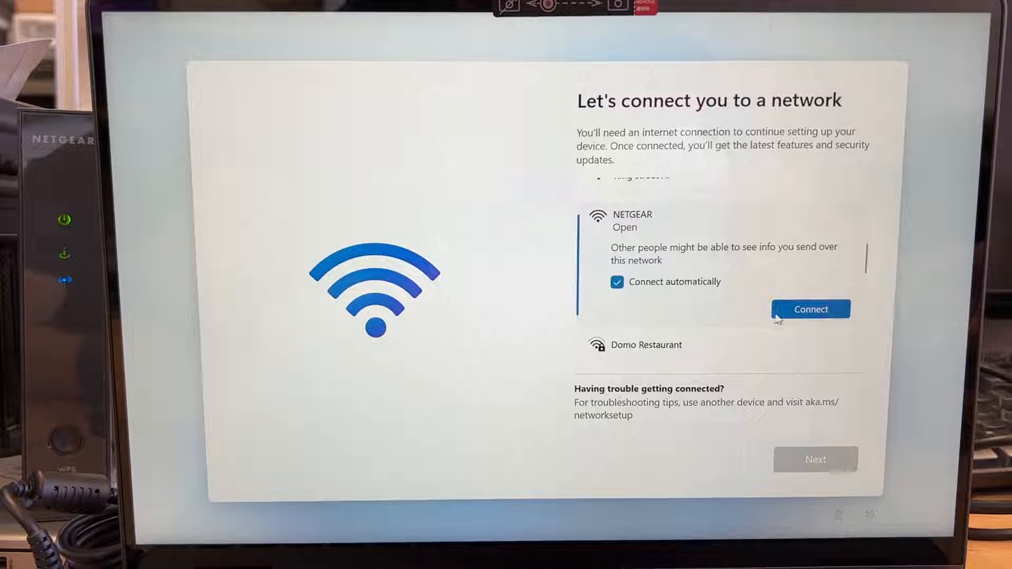
{"action": "left_click", "coordinate": [810, 309]}
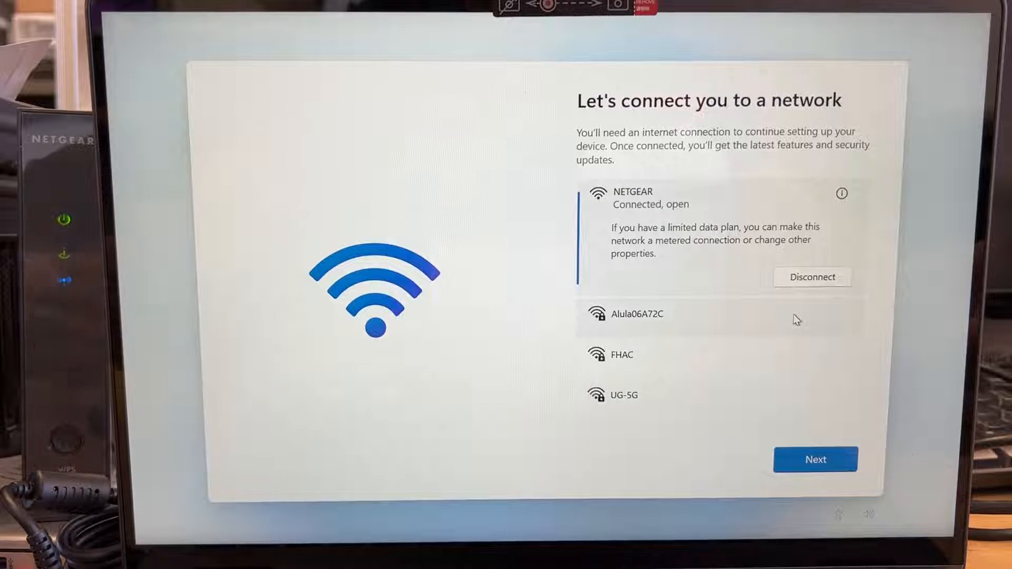
{"action": "left_click", "coordinate": [815, 460]}
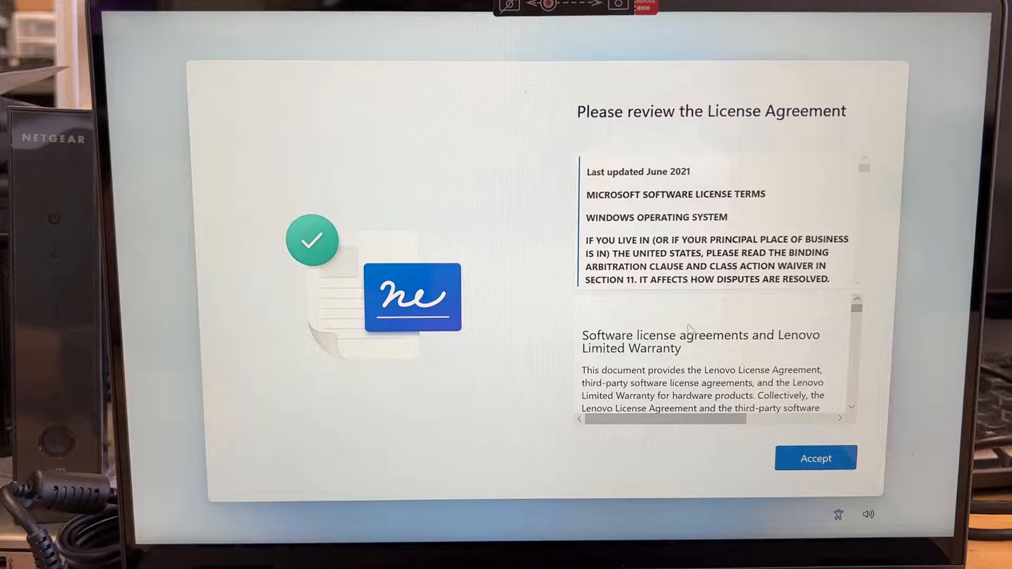
Step: Accept the Windows 11 license agreement
{"action": "left_click", "coordinate": [815, 458]}
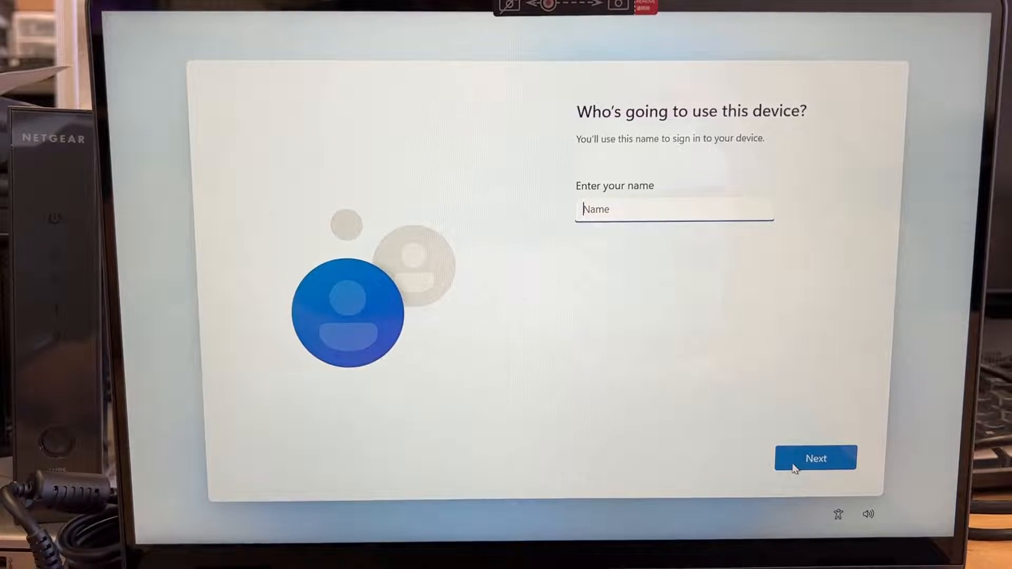
Step: Name the local account 'Owner', leave the password blank, and accept privacy settings
{"action": "type", "text": "Ow"}
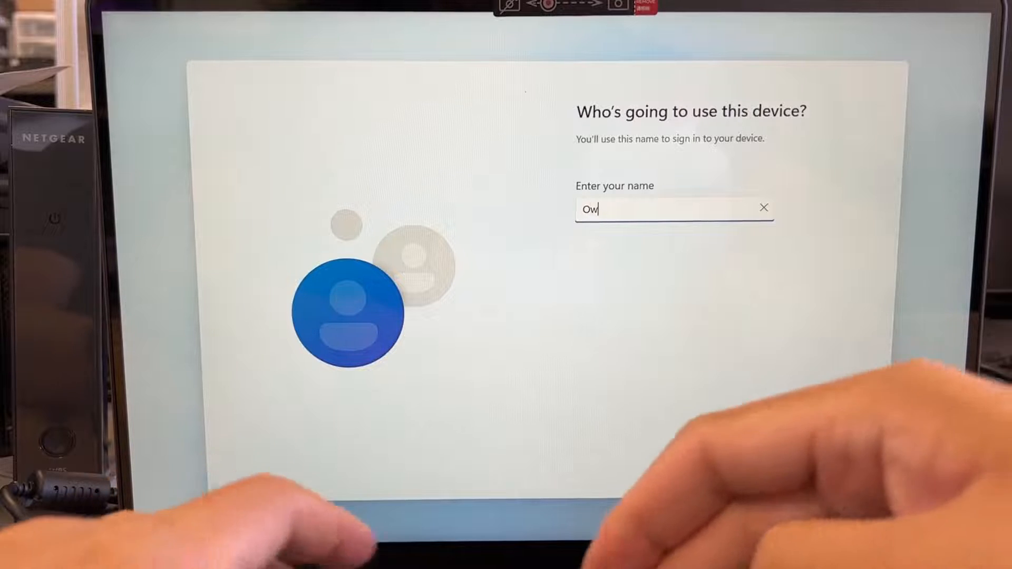
{"action": "left_click", "coordinate": [815, 458]}
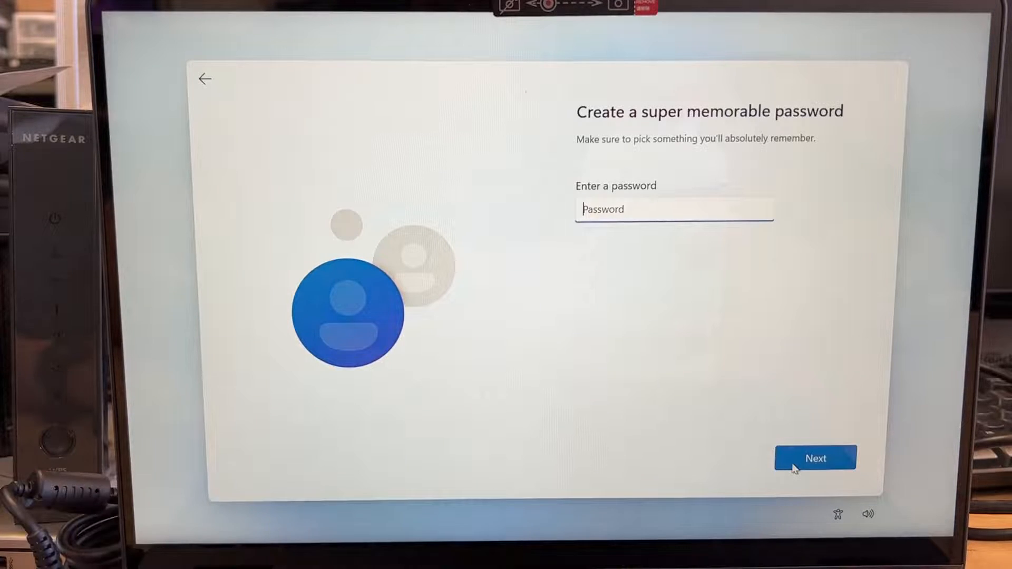
{"action": "left_click", "coordinate": [814, 458]}
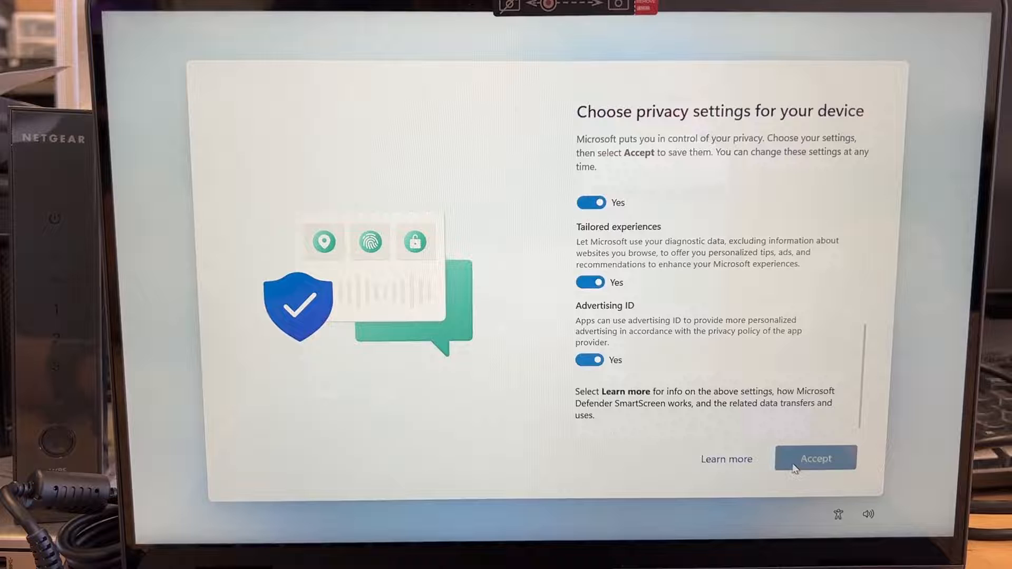
{"action": "left_click", "coordinate": [815, 458]}
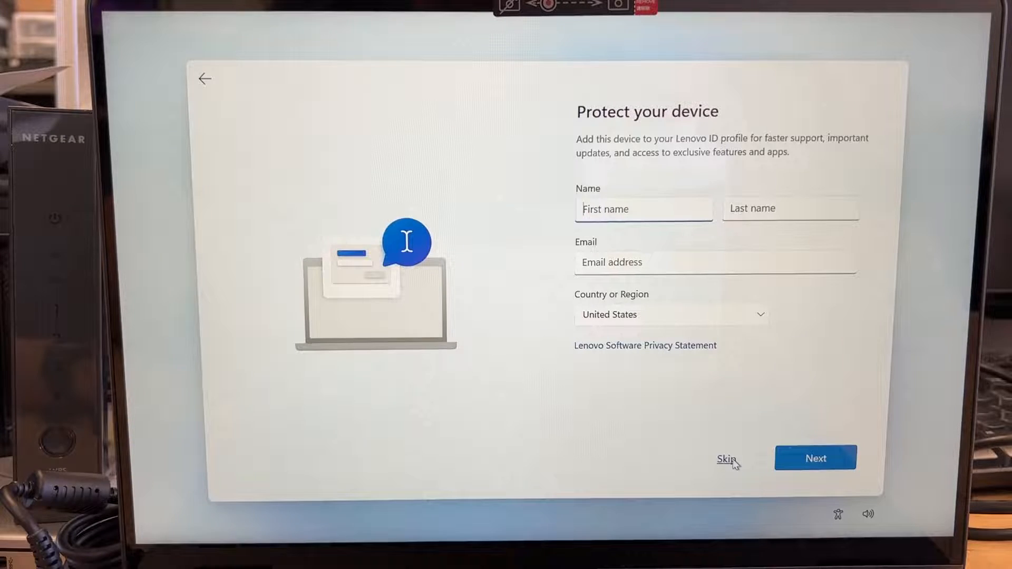
Step: Skip the Lenovo ID registration and let setup finish to the desktop
{"action": "left_click", "coordinate": [725, 459]}
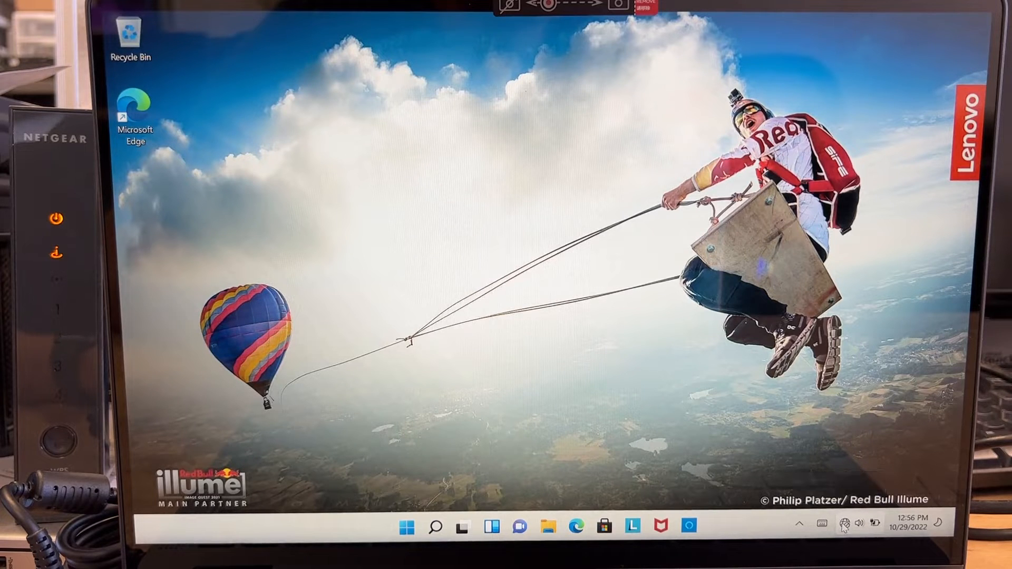
Step: Open Quick Settings from the taskbar tray to check Wi-Fi status
{"action": "left_click", "coordinate": [858, 523]}
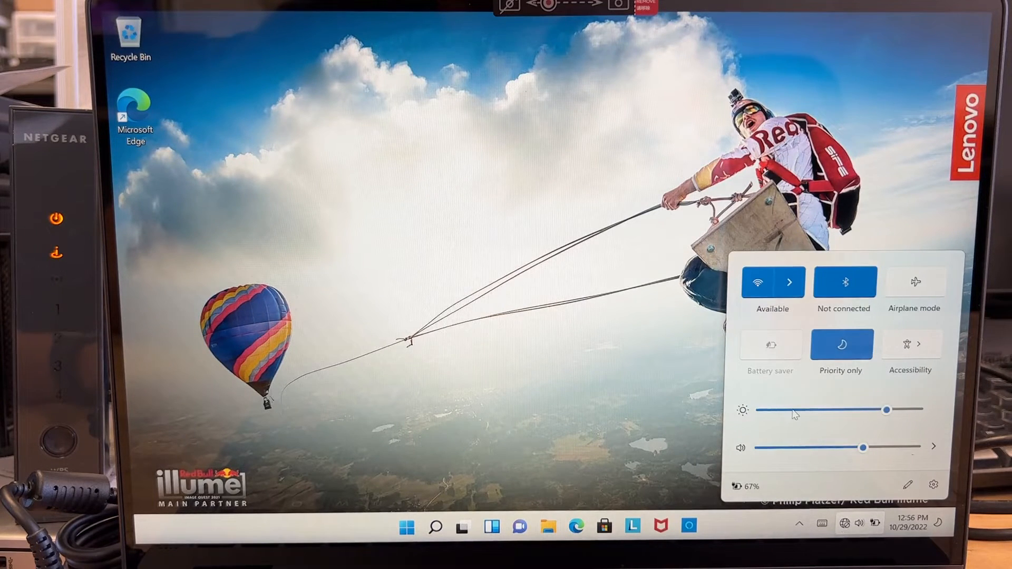